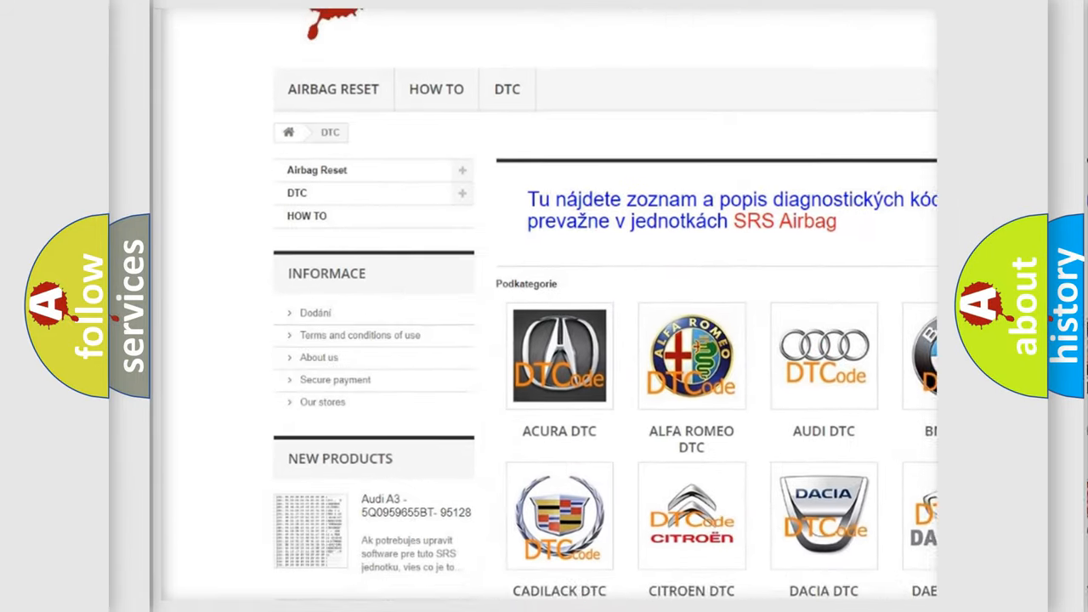
scroll("down", 3)
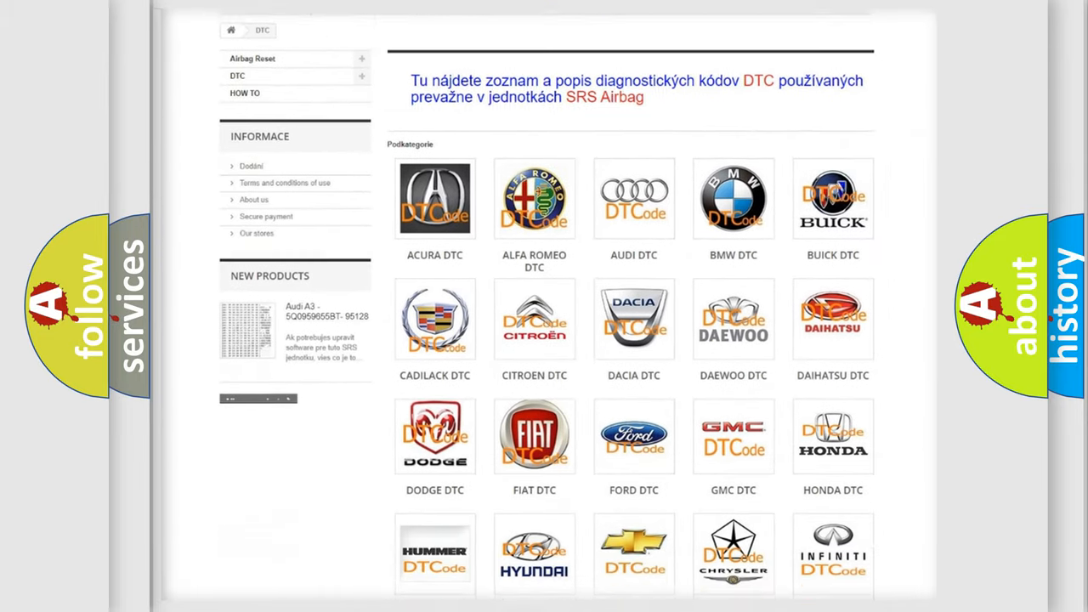
scroll("down", 3)
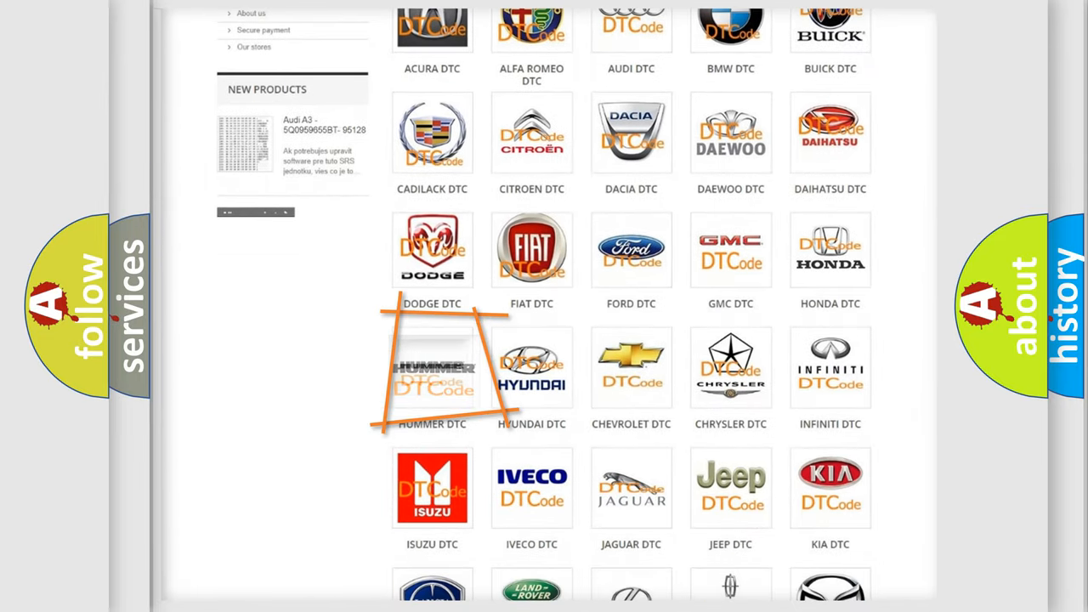